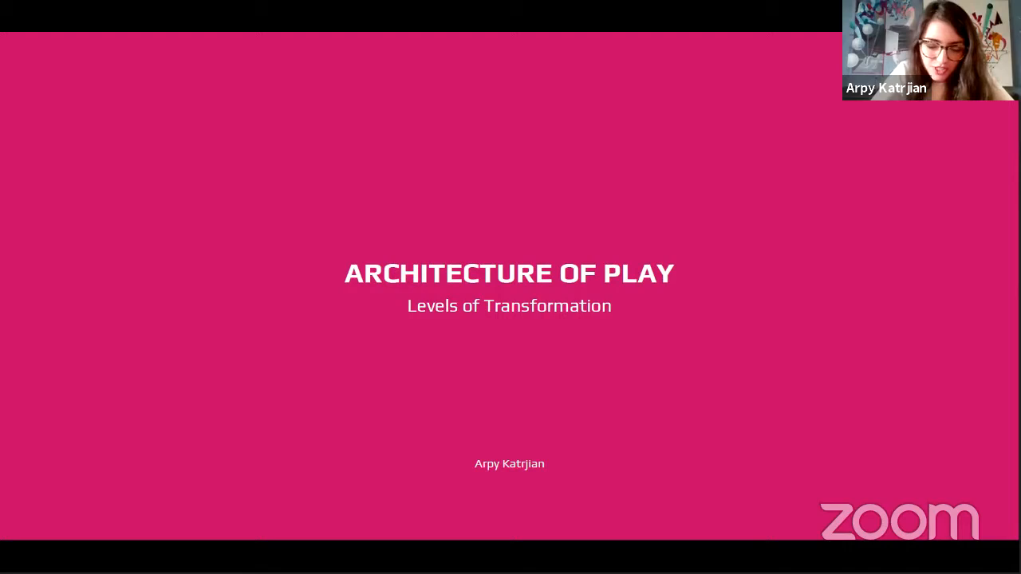
{"action": "mouse_move", "coordinate": [840, 268]}
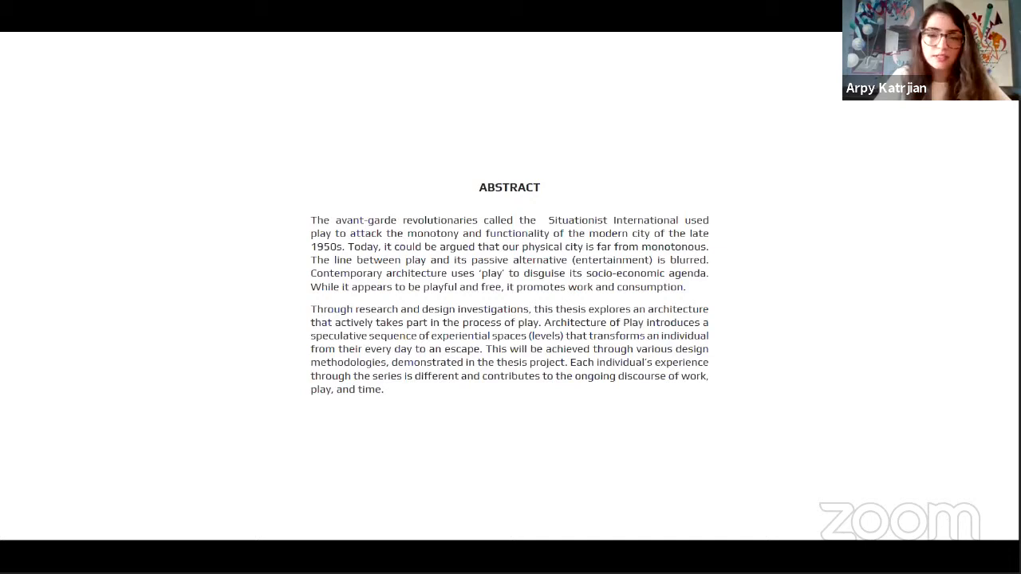
- Advance to the 'Today' slide pairing Dundas Square, Toronto, with Times Square, New York City
{"action": "key", "text": "Right"}
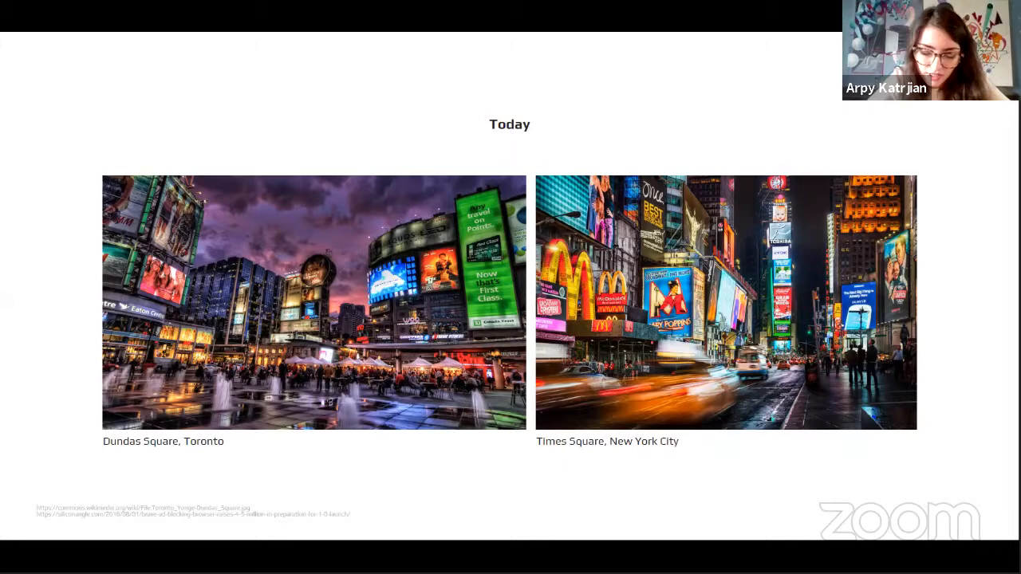
- Advance to the 'All Work, No Play' slide contrasting Shopify and Google offices
{"action": "key", "text": "Right"}
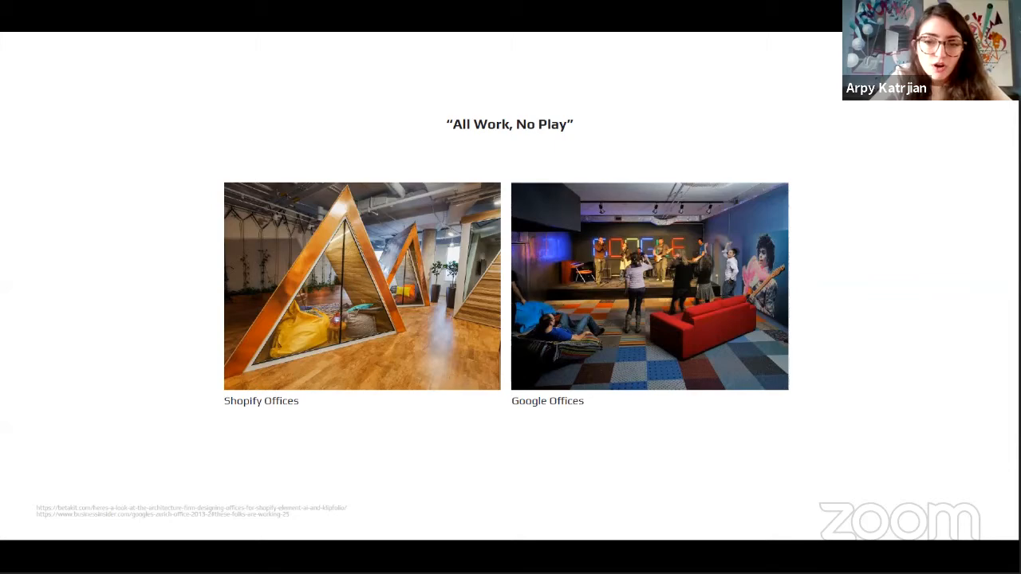
- Advance to the 'Finite and Infinite Games in Architecture' slide with fixed and flexible mazes
{"action": "key", "text": "right"}
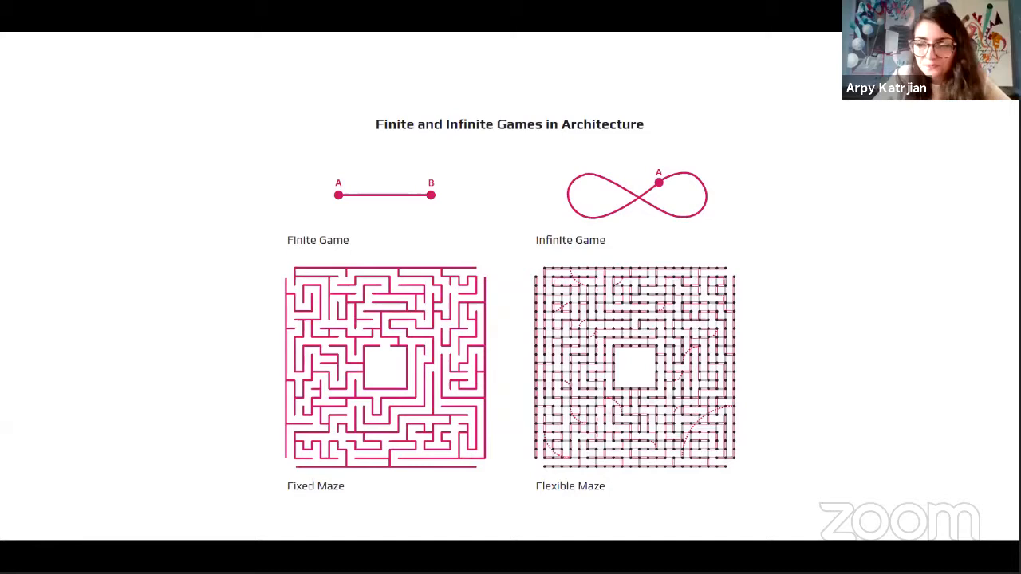
{"action": "key", "text": "right"}
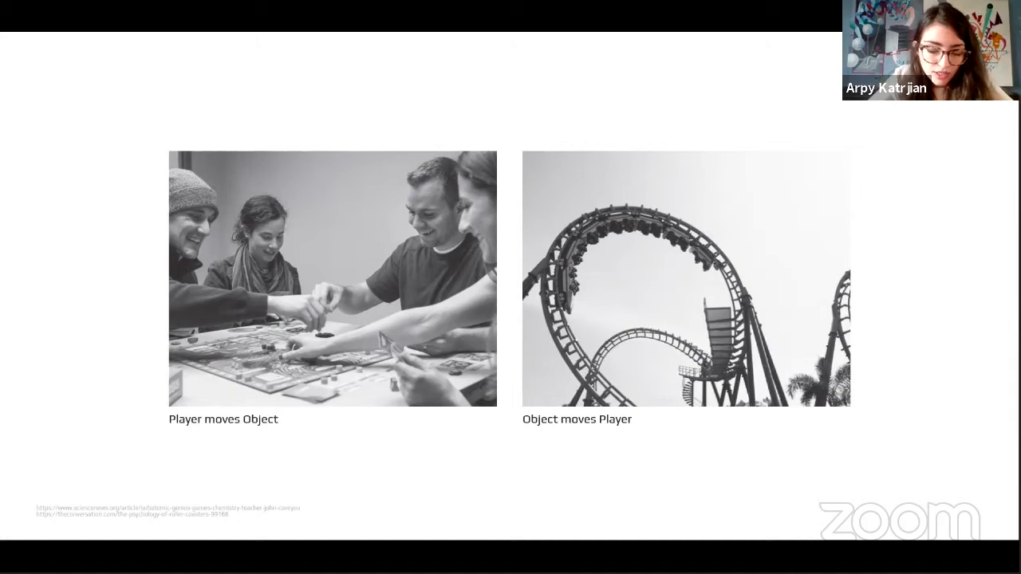
{"action": "key", "text": "Right"}
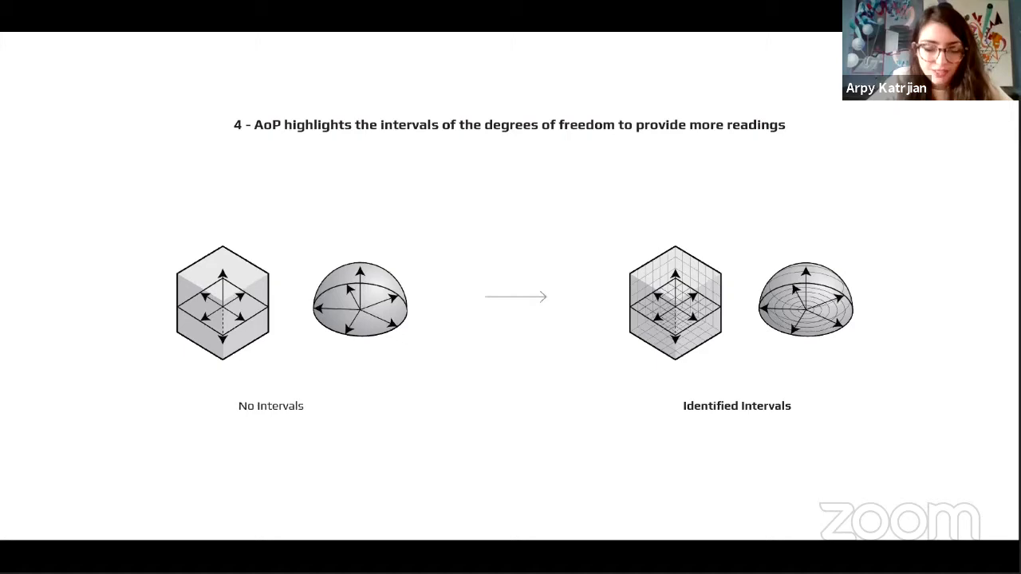
- Advance past the chessboard and roulette intervals slide to point 5, abstract components
{"action": "key", "text": "Right"}
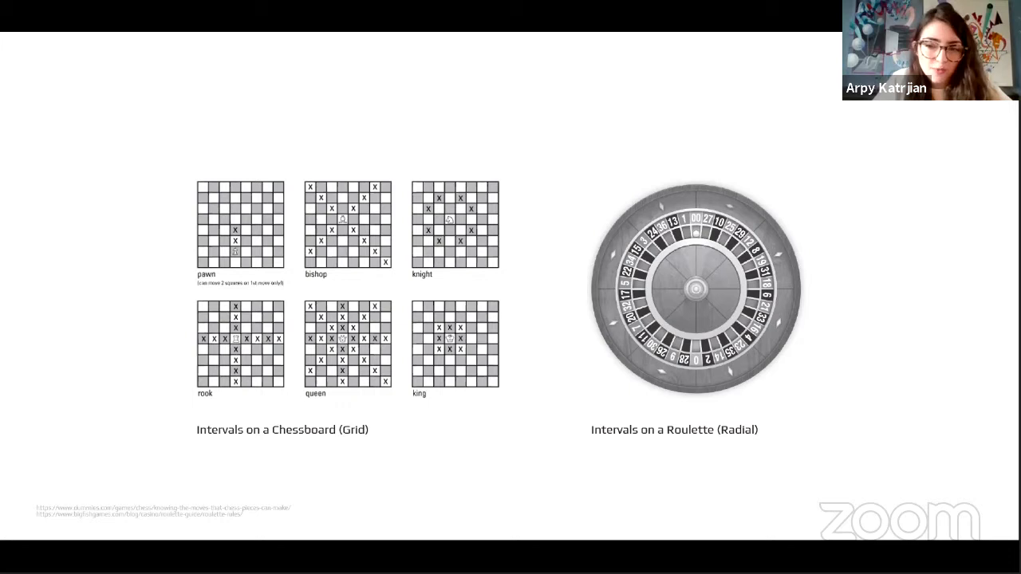
{"action": "key", "text": "Right"}
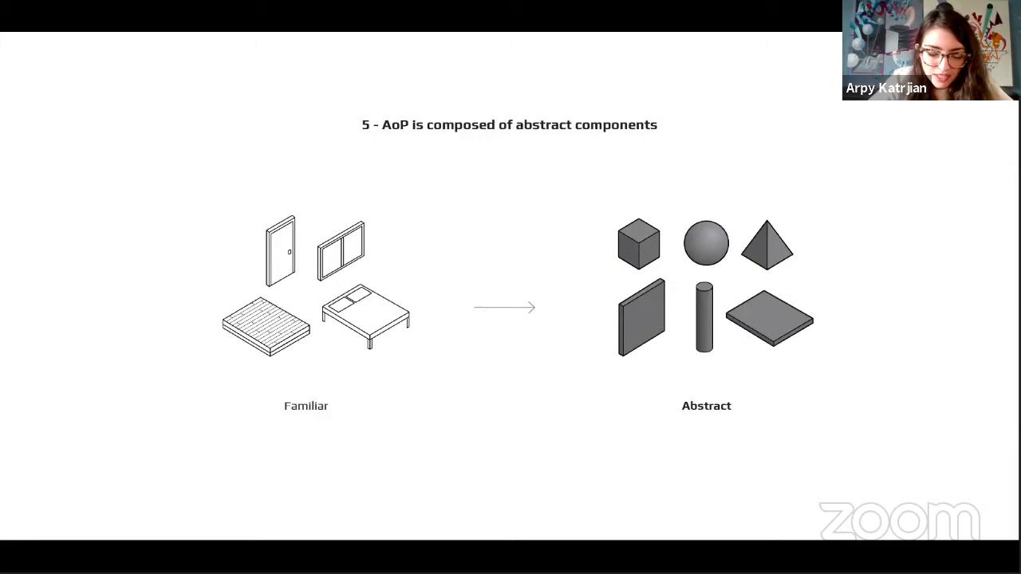
- Advance to the Parc de la Villette (Bernard Tschumi, 1987) example slide
{"action": "key", "text": "right"}
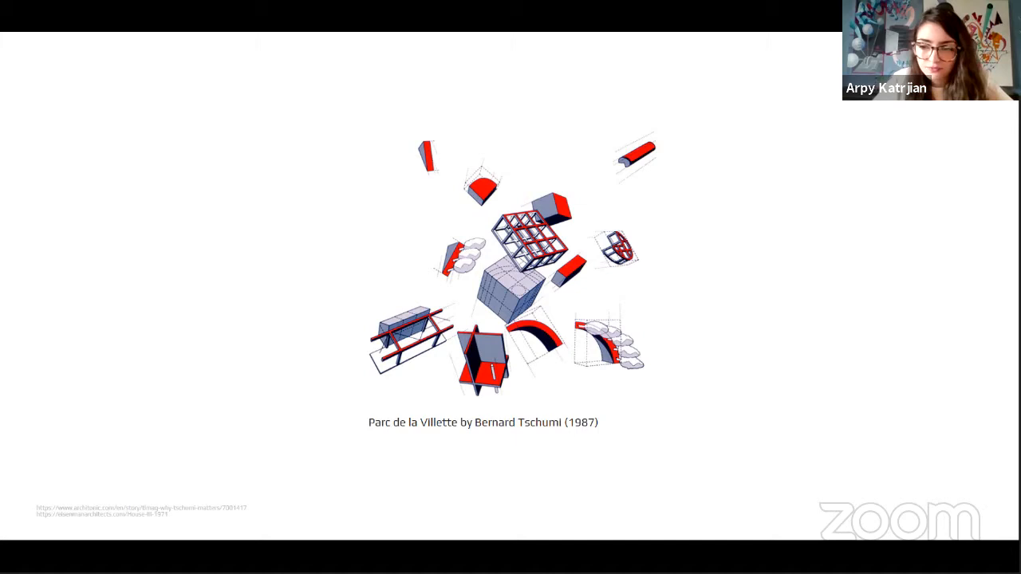
- Advance to the slide of six dice captioned 'Six distinct faces of a dice'
{"action": "key", "text": "Right"}
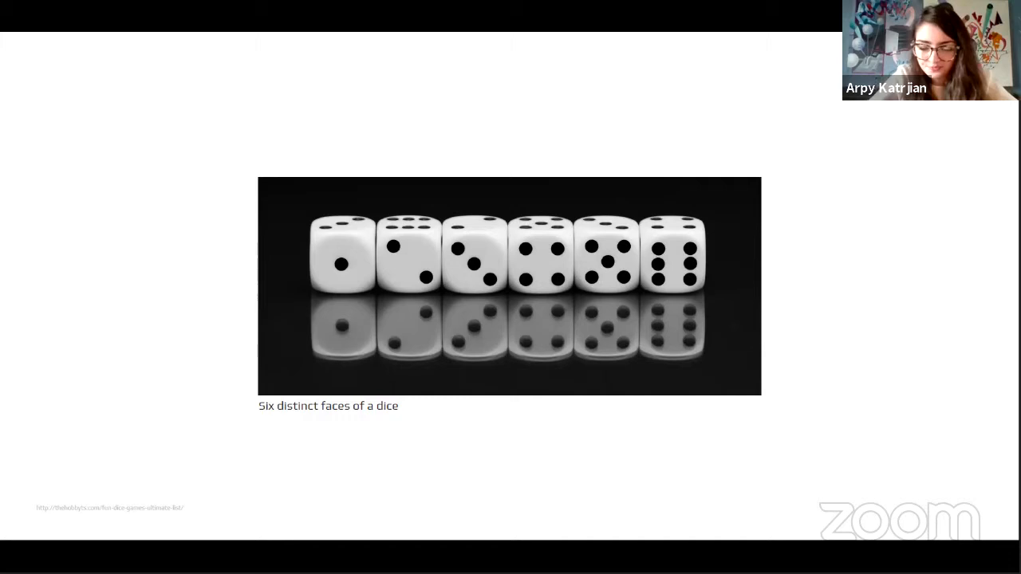
- Advance to the 'Parti' slide showing the painting 'The Fourth Wall'
{"action": "key", "text": "right"}
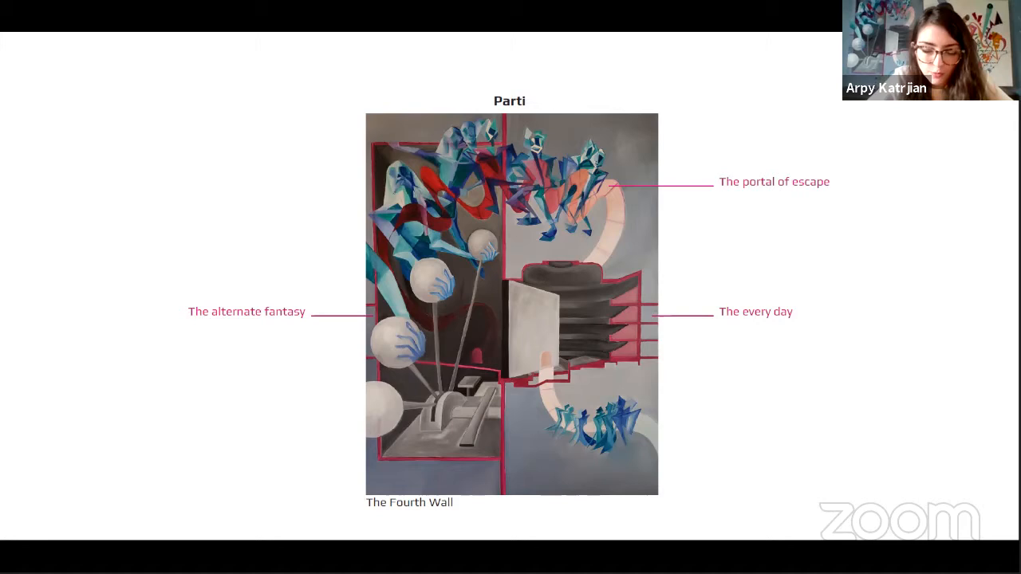
{"action": "key", "text": "Right"}
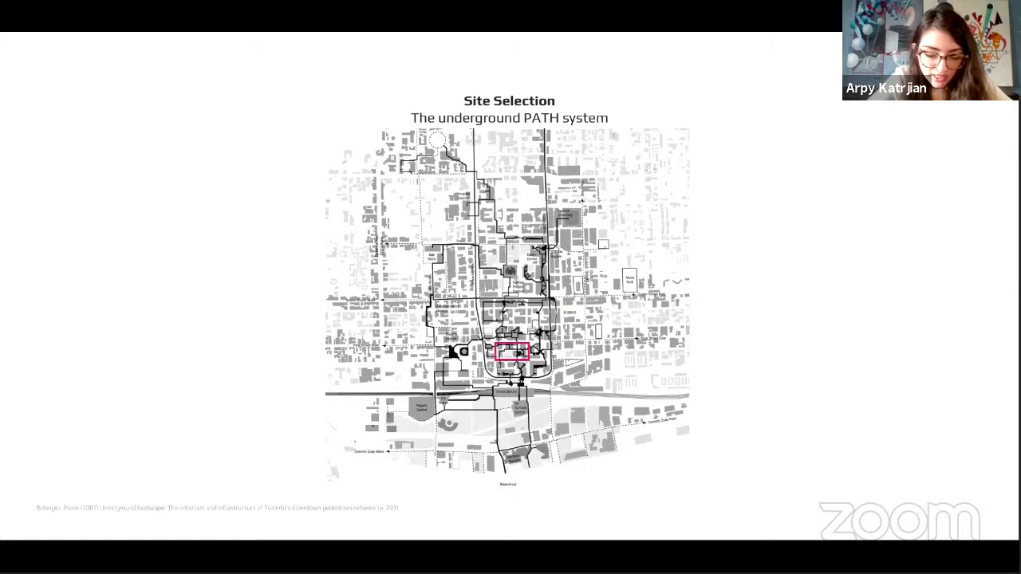
- Advance to the Site Selection slide mapping the underground PATH system
{"action": "key", "text": "right"}
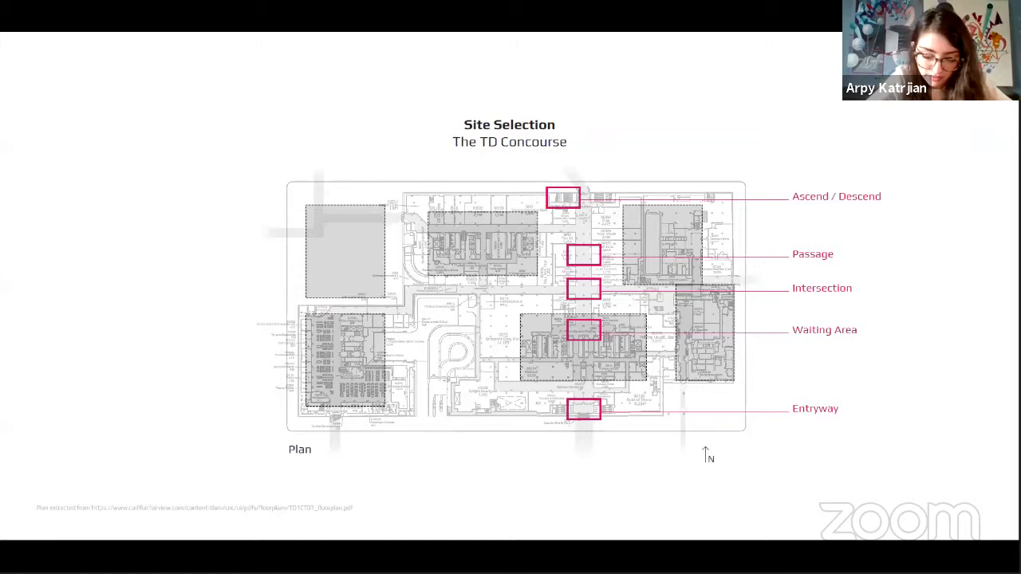
- Advance to the Site Selection slide with the labelled TD Concourse plan
{"action": "key", "text": "Right"}
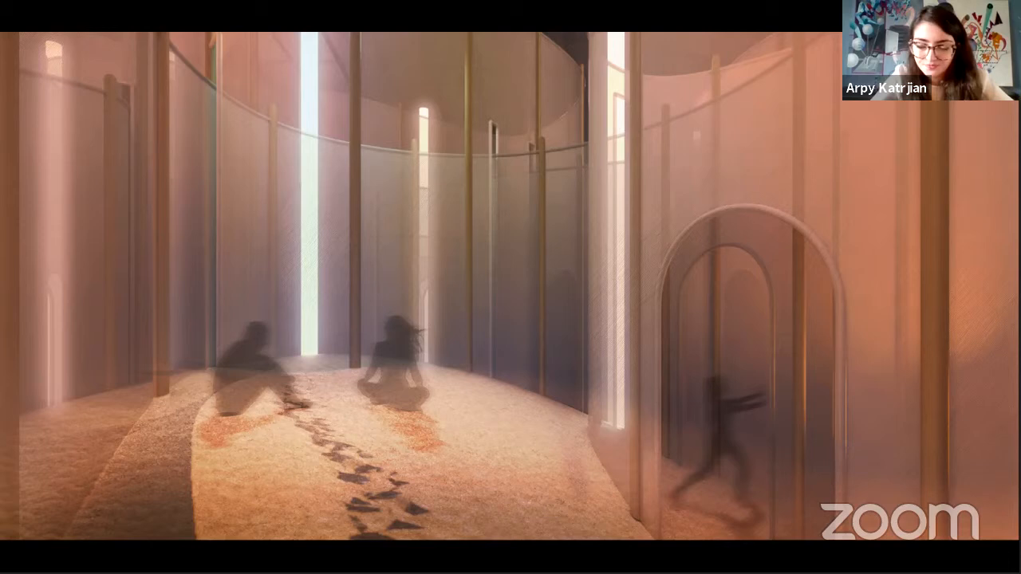
{"action": "key", "text": "Right"}
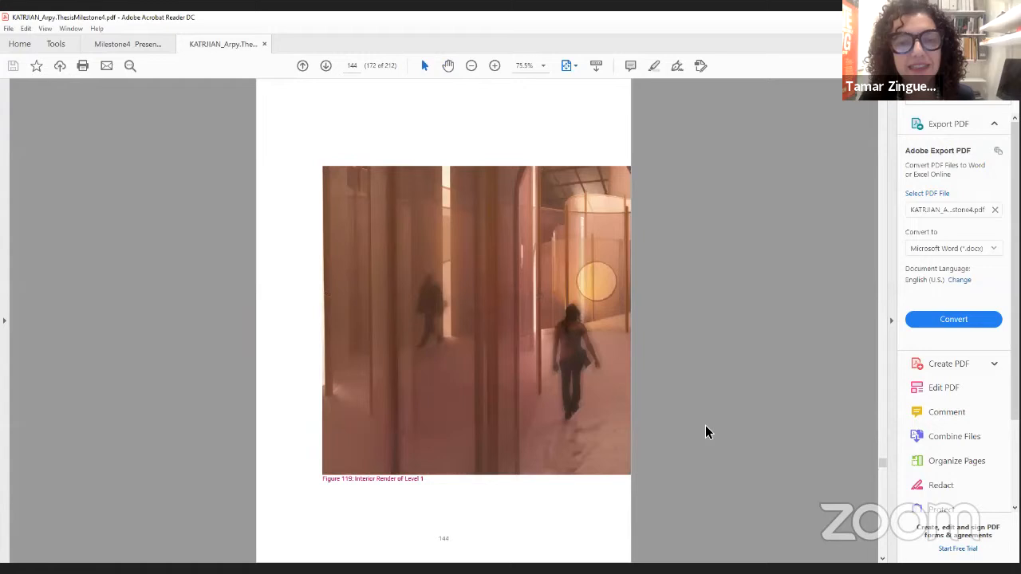
- Scroll past the Level 2 interior render, then switch to the Milestone presentation PDF's Levels of Transformation diagram
{"action": "scroll", "scroll_direction": "down", "scroll_amount": 3}
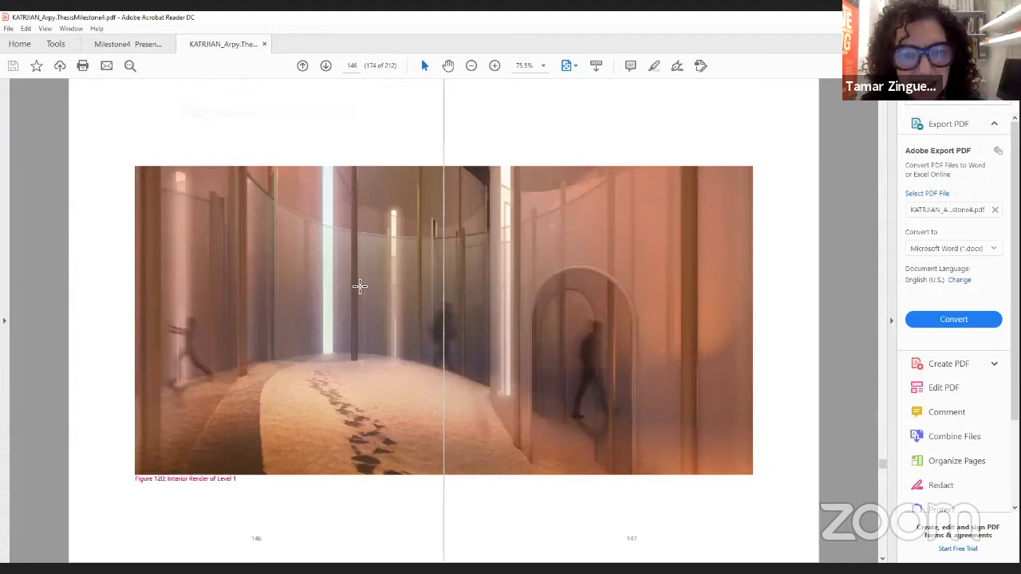
{"action": "scroll", "scroll_direction": "down", "scroll_amount": 3}
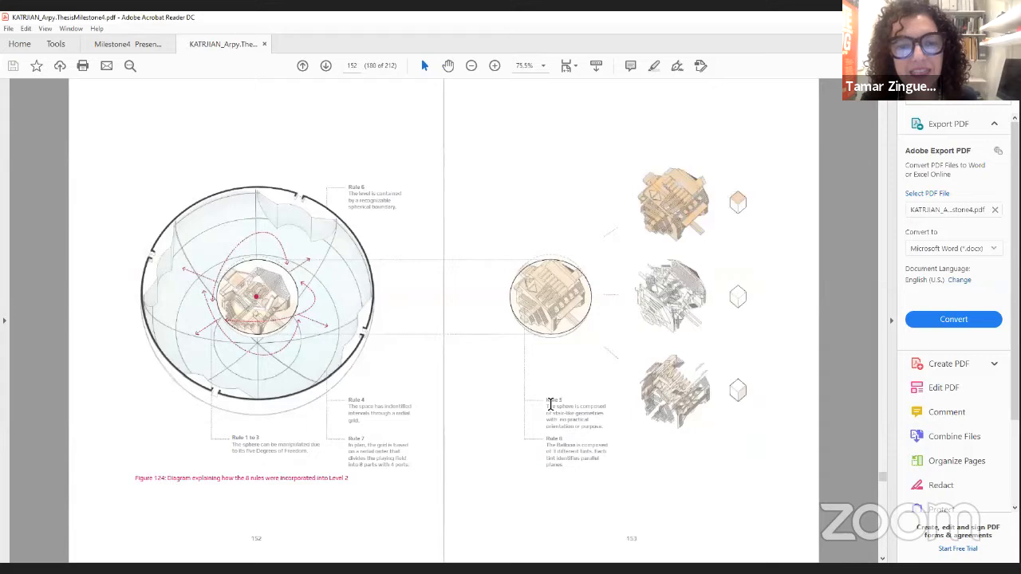
{"action": "scroll", "scroll_direction": "down", "scroll_amount": 3}
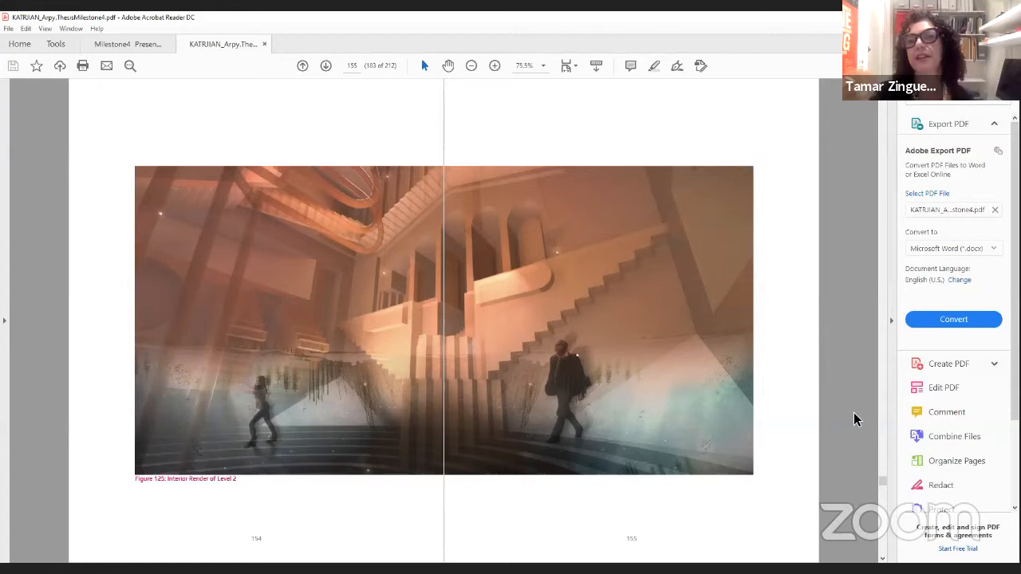
{"action": "mouse_move", "coordinate": [830, 428]}
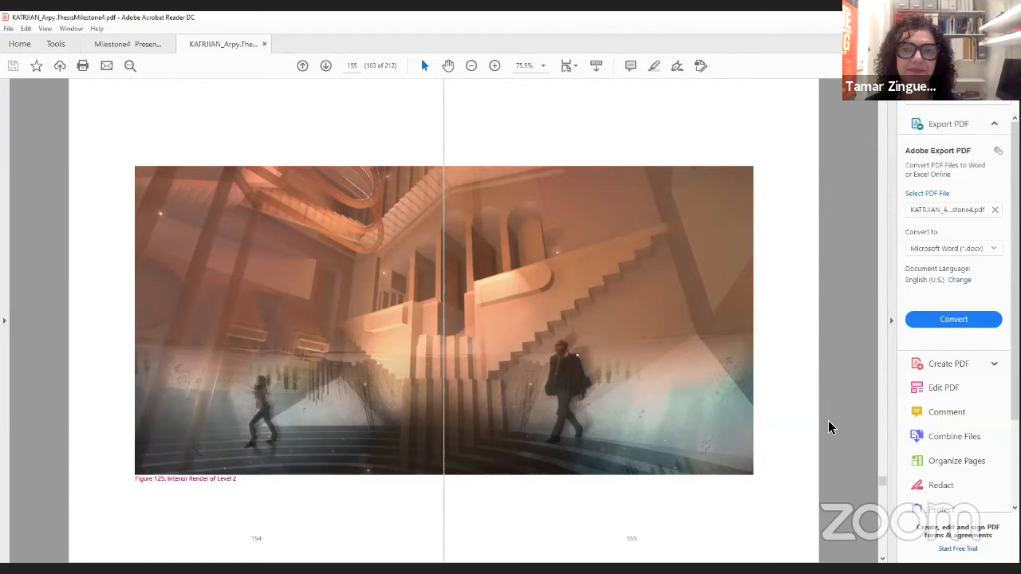
{"action": "left_click", "coordinate": [127, 45]}
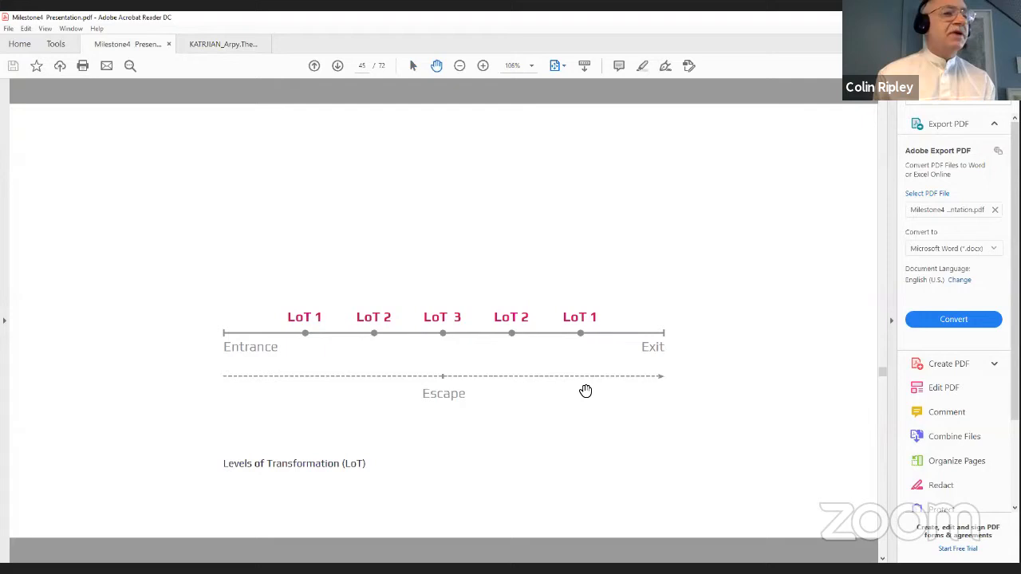